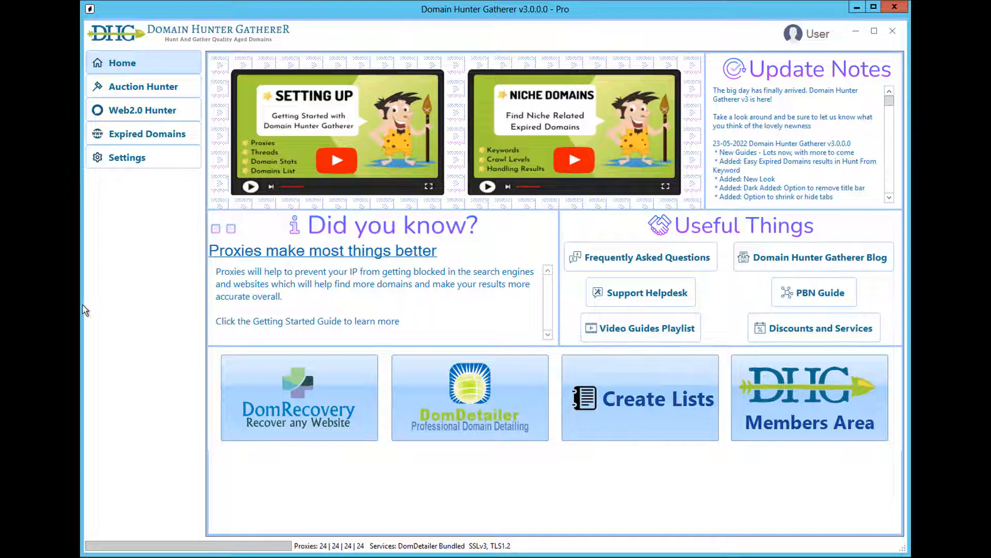
pyautogui.moveTo(130, 165)
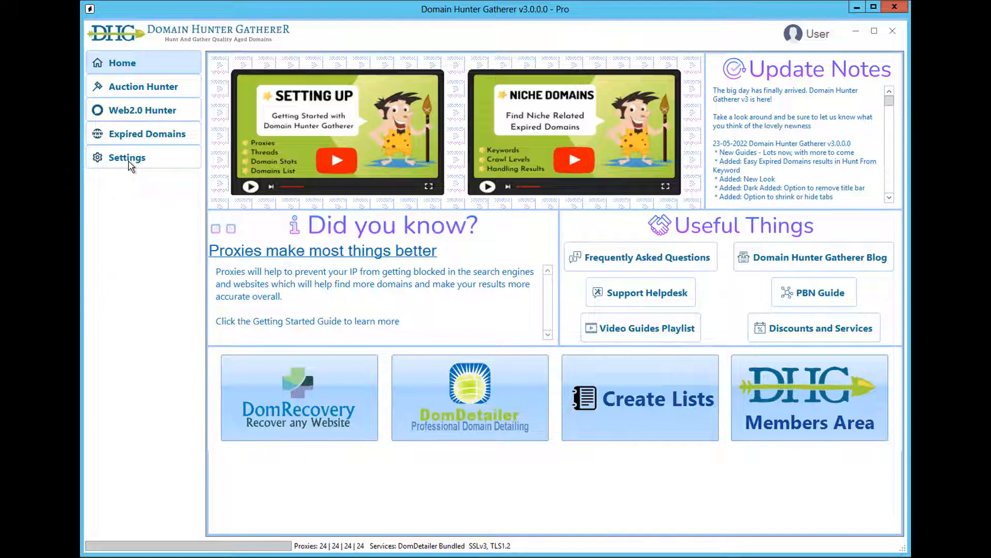
# Review the Settings and Advanced Settings pages, then go to the Expired Domains section.
pyautogui.click(127, 157)
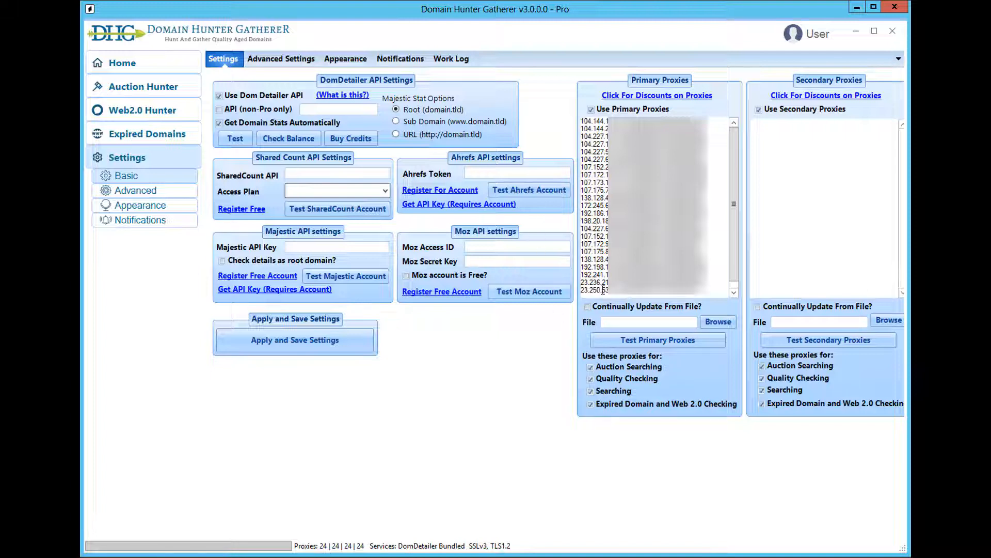
pyautogui.click(281, 58)
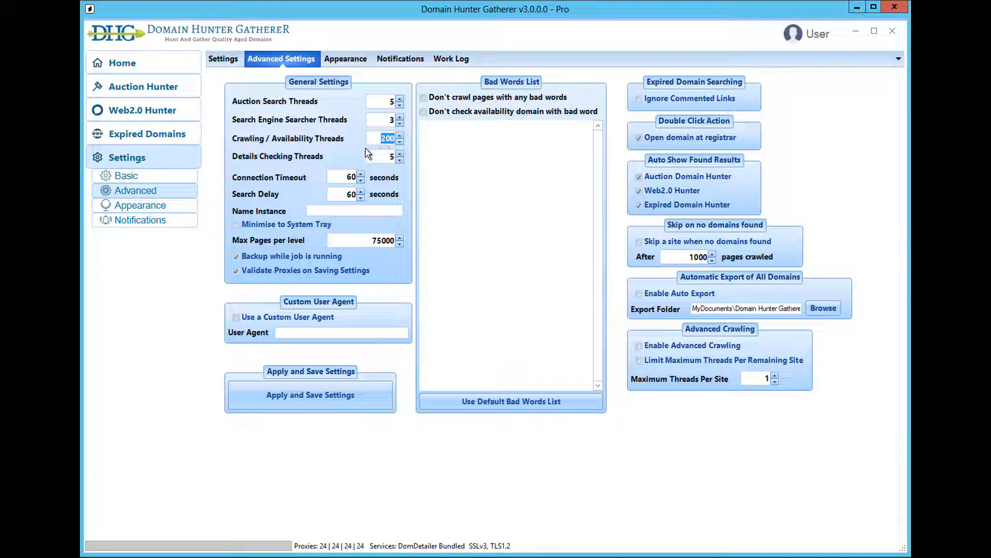
pyautogui.click(143, 134)
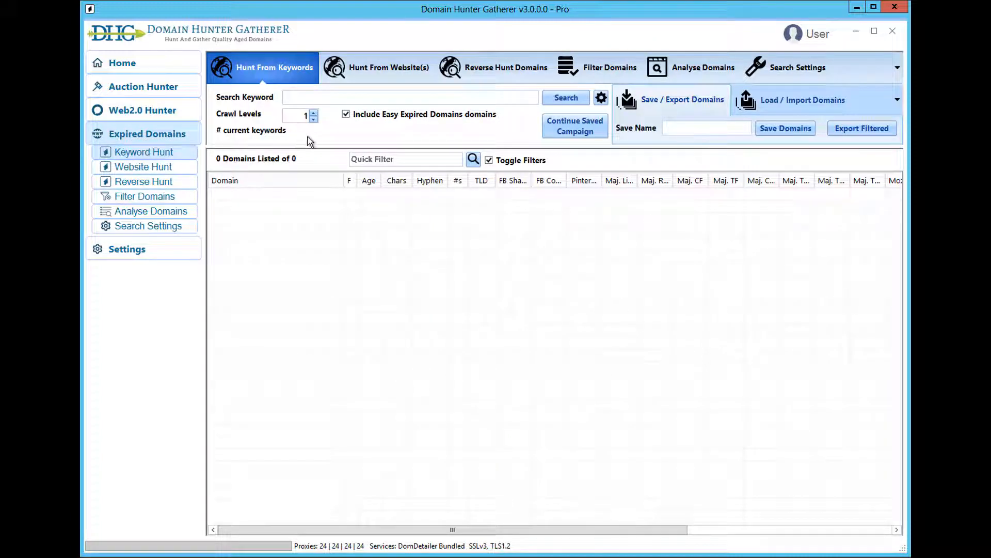
pyautogui.moveTo(359, 76)
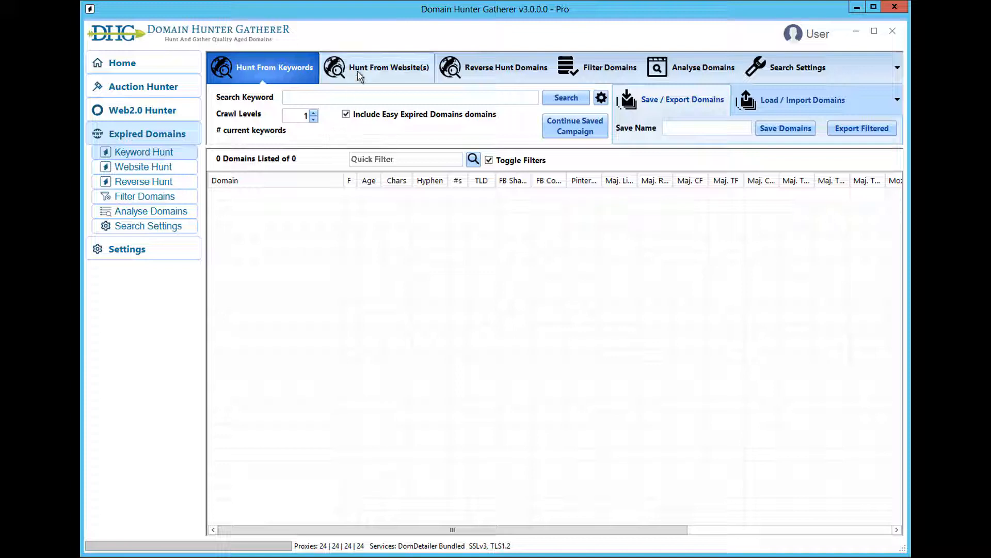
# Enter wikipedia.org as the site to crawl in the Hunt From Website(s) section.
pyautogui.click(388, 68)
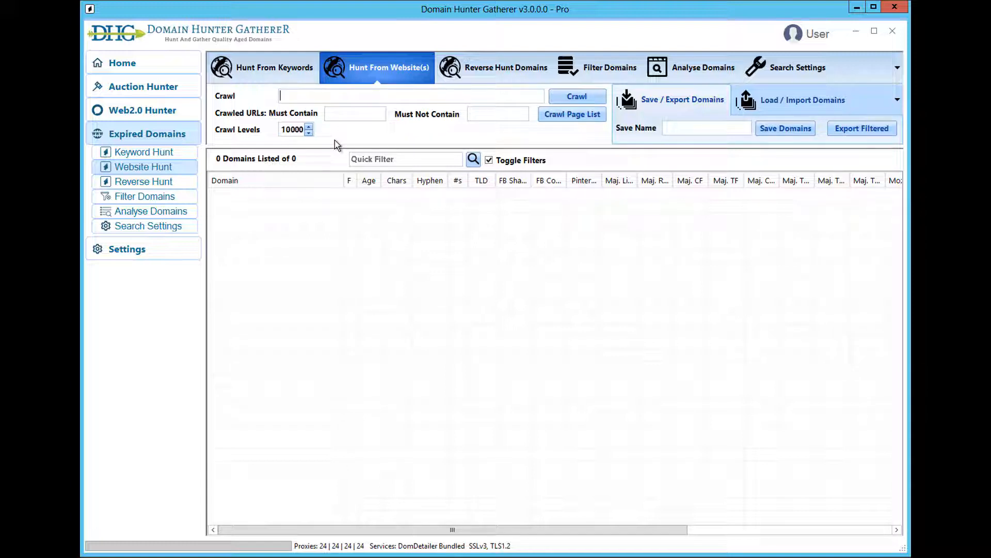
pyautogui.write('wikipedi')
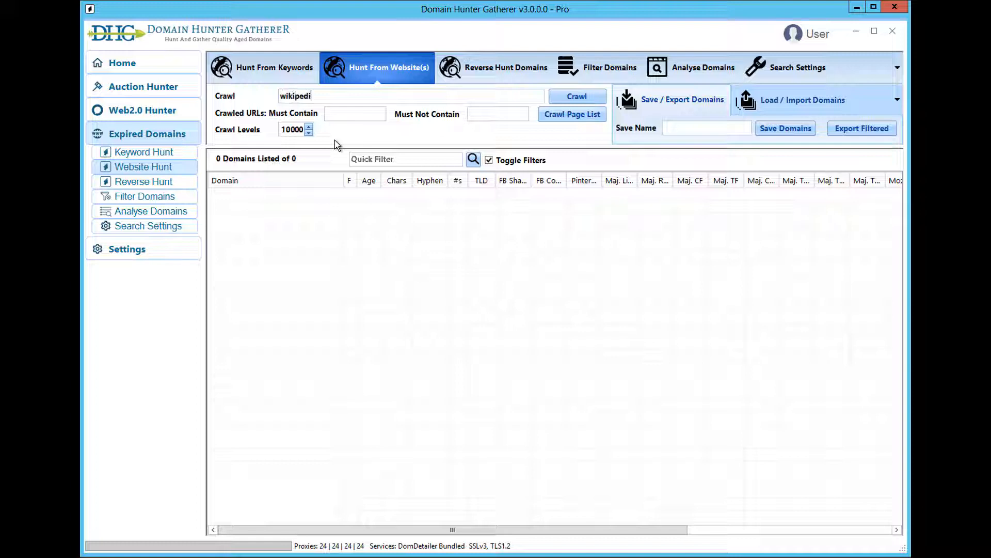
pyautogui.write('a.org')
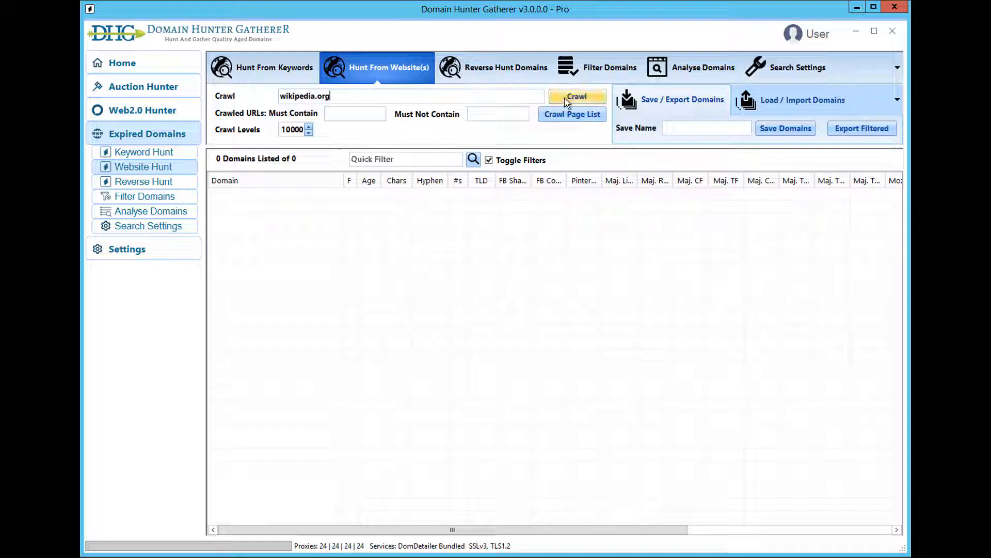
# Start the crawl of wikipedia.org with off-site crawling declined, showing the progress window.
pyautogui.click(576, 97)
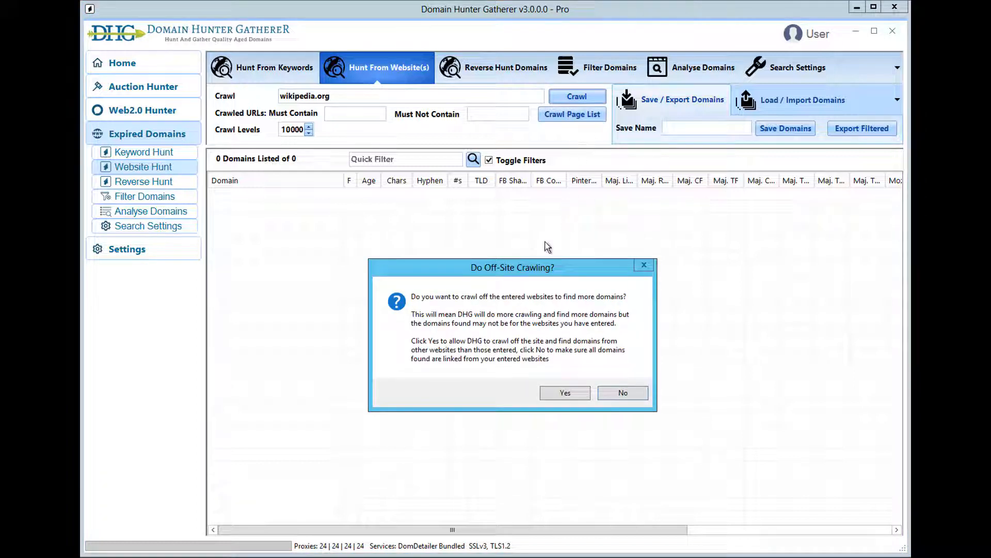
pyautogui.moveTo(623, 302)
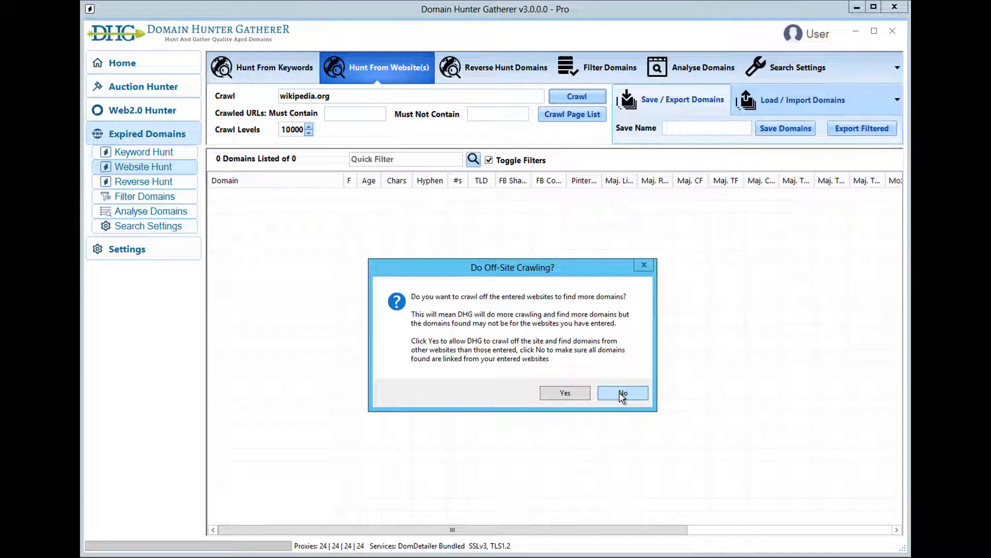
pyautogui.click(624, 392)
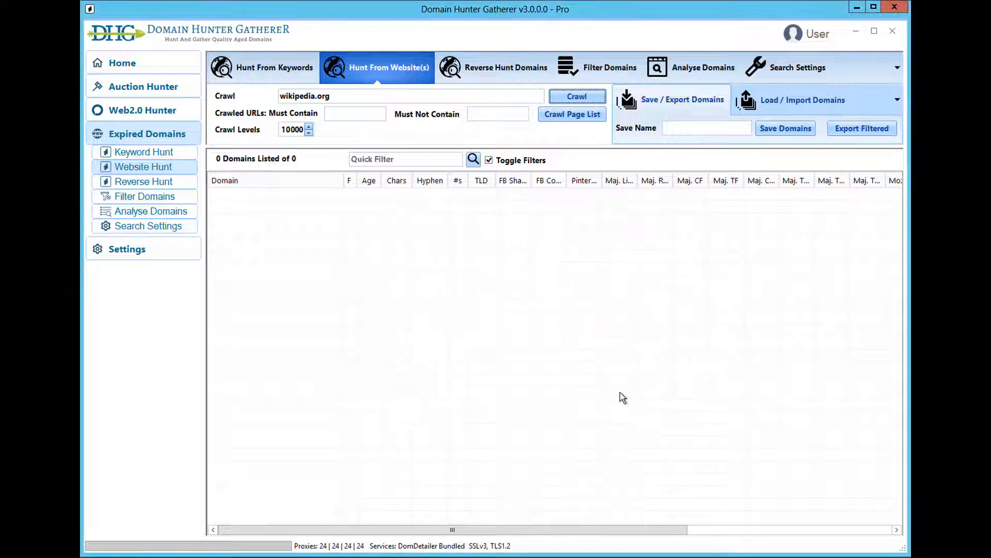
pyautogui.click(577, 97)
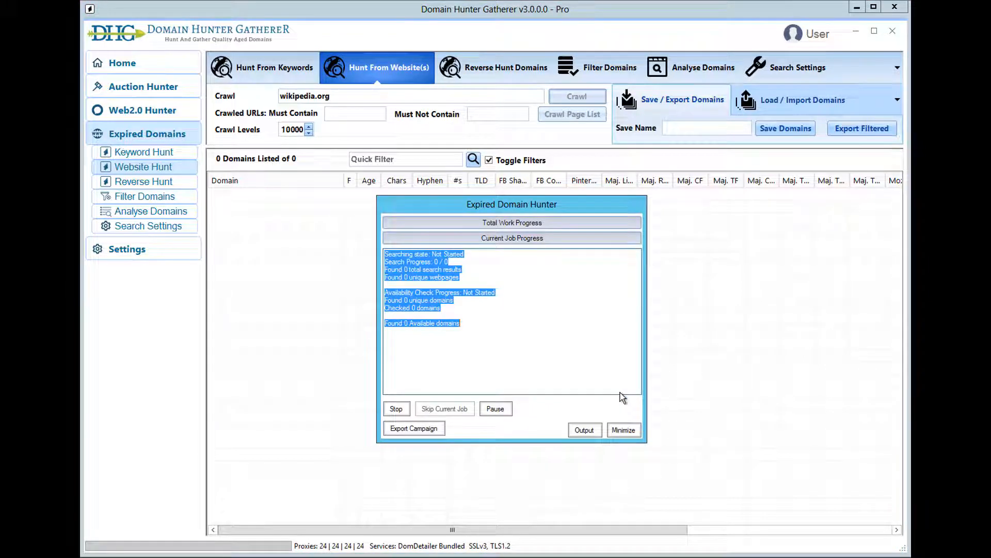